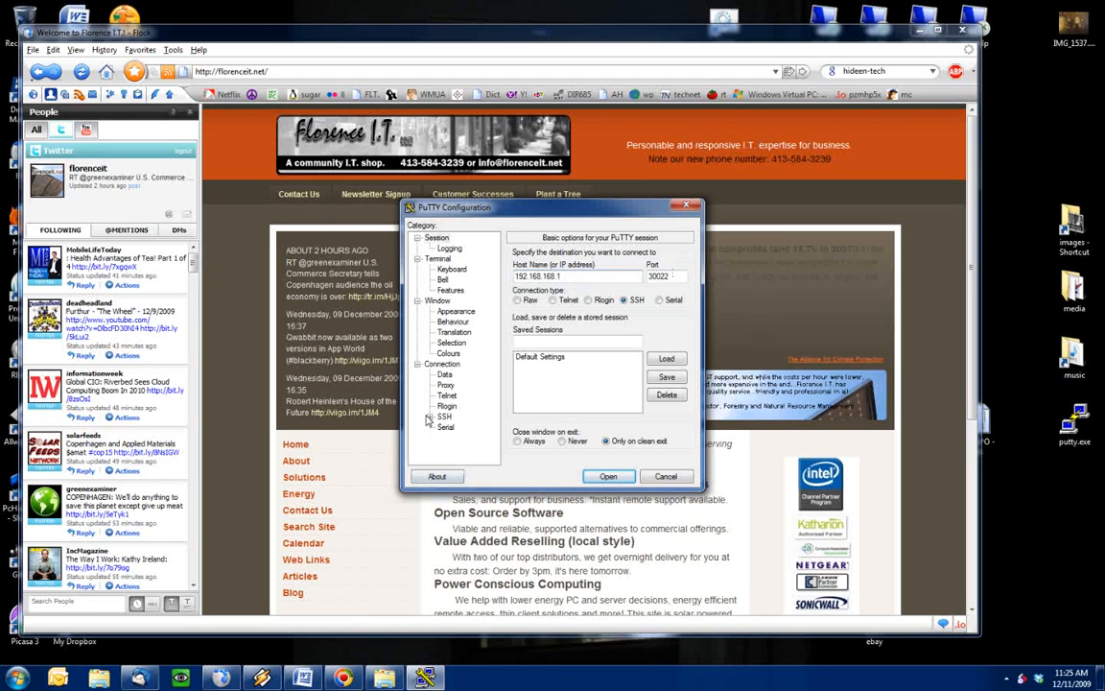
Add a Dynamic forwarded port with source port 4000 (D4000) under Connection > SSH > Tunnels
{"action": "left_click", "coordinate": [462, 449]}
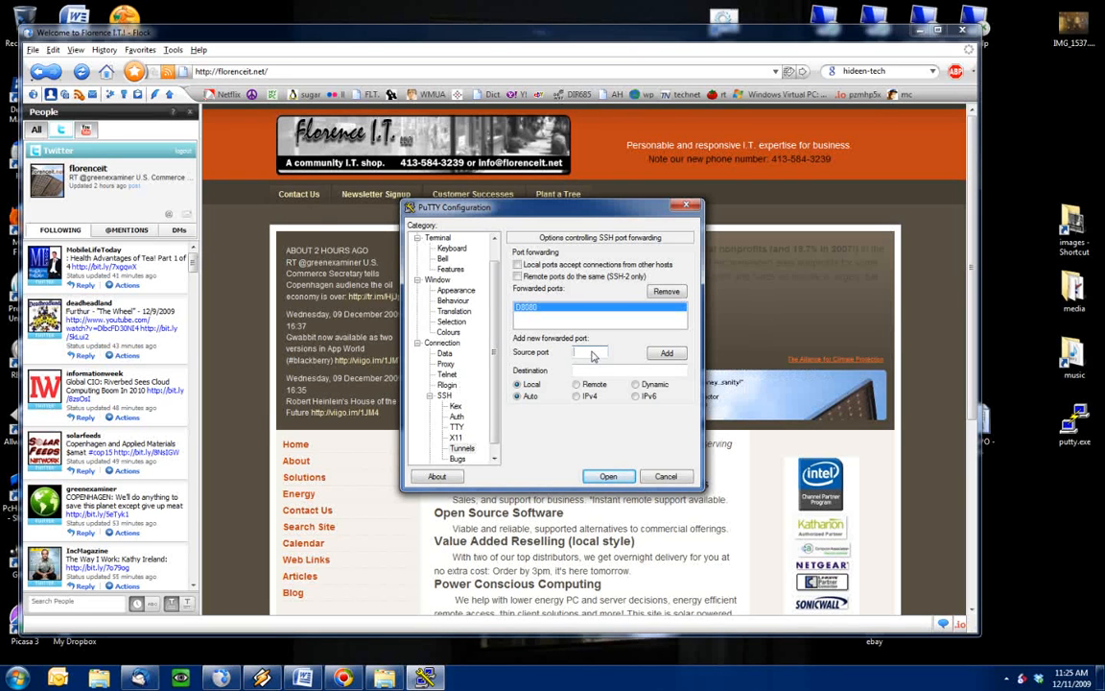
{"action": "type", "text": "4"}
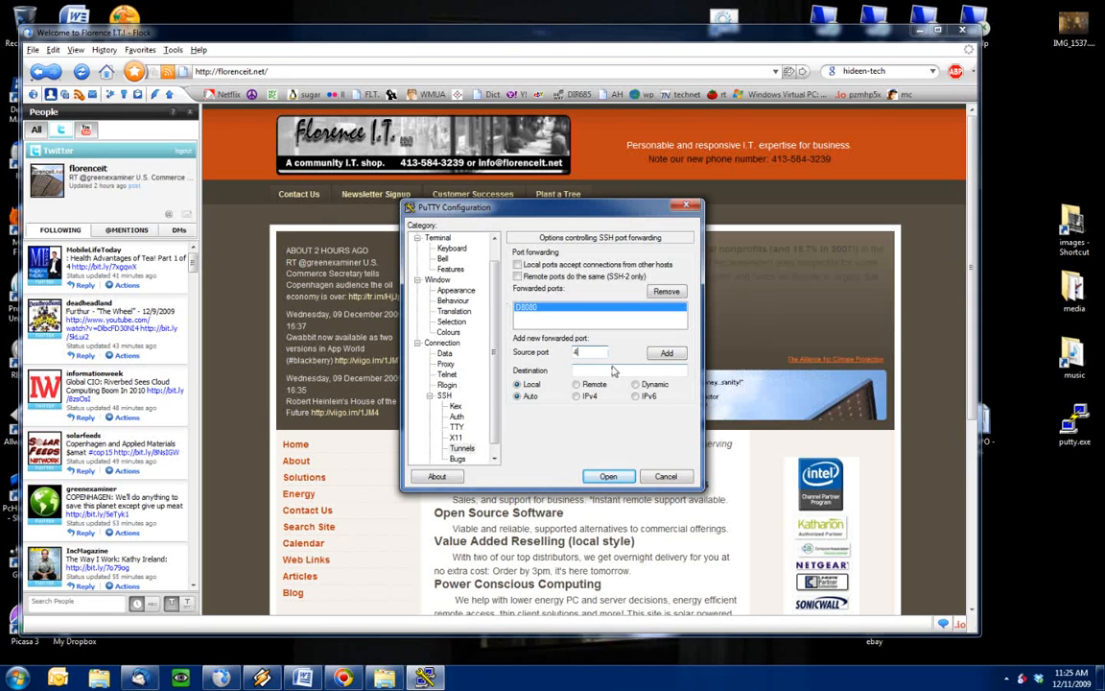
{"action": "type", "text": "000"}
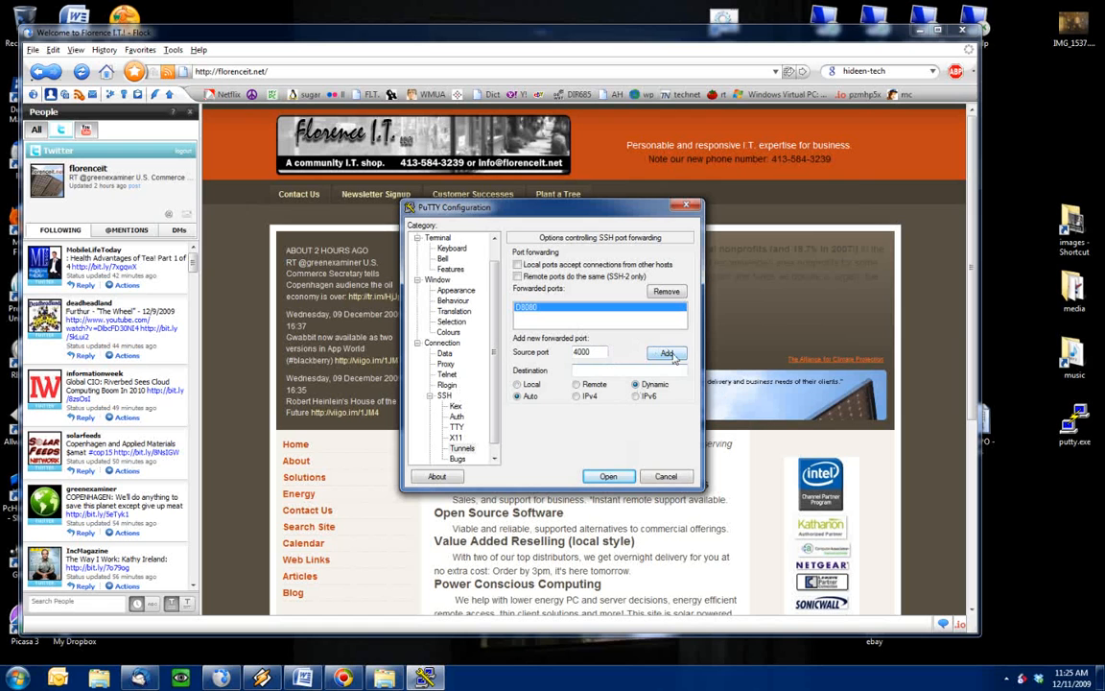
{"action": "left_click", "coordinate": [668, 353]}
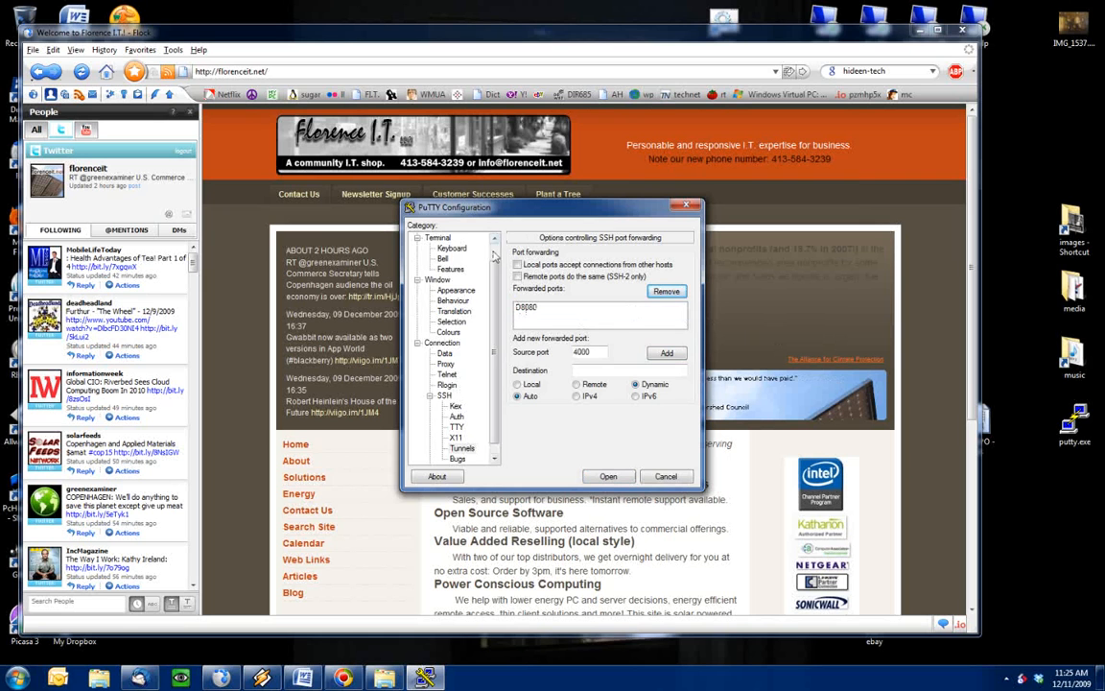
{"action": "left_click", "coordinate": [437, 238]}
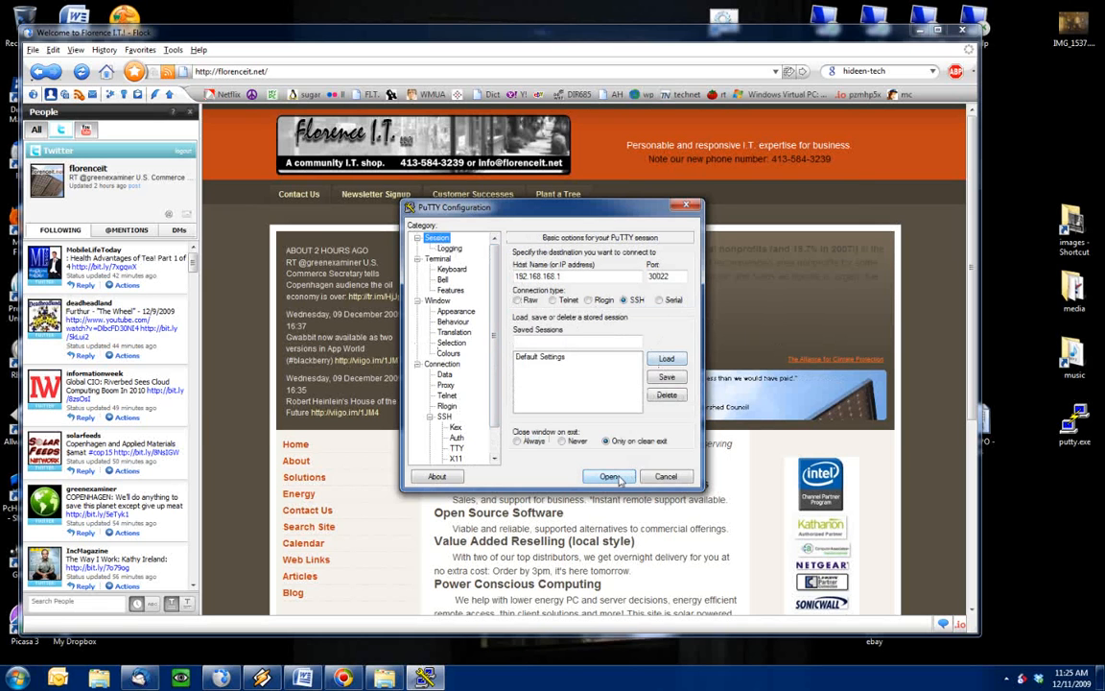
Open the tunneled SSH session, enter root at the login prompt, and bring Flock to the front
{"action": "left_click", "coordinate": [608, 476]}
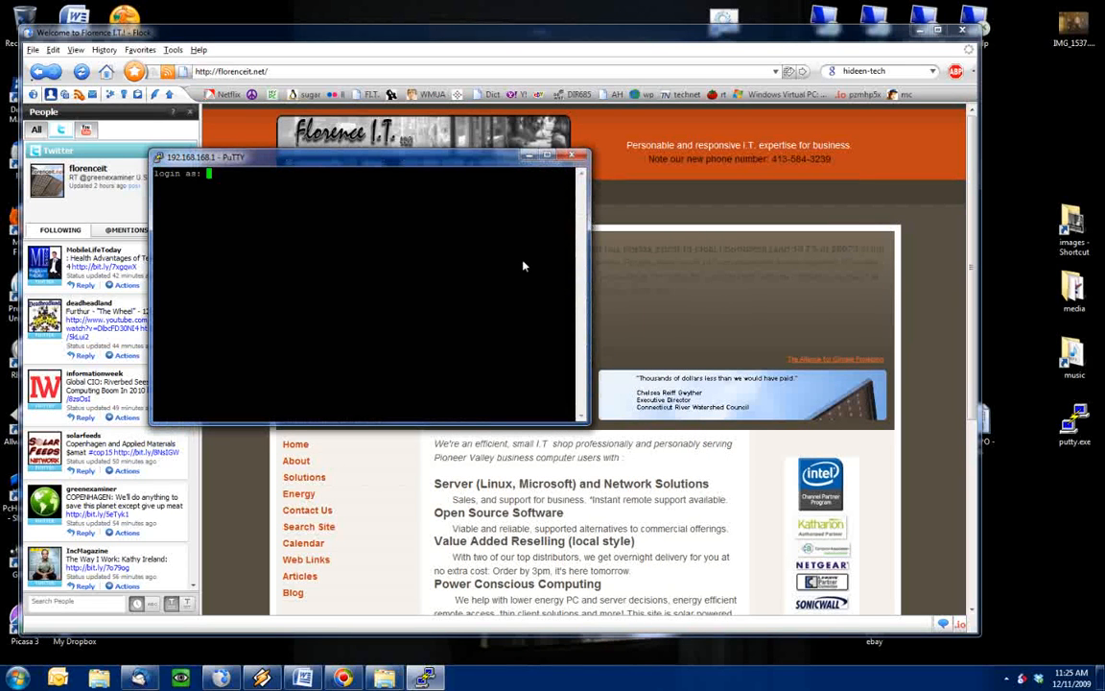
{"action": "type", "text": "root"}
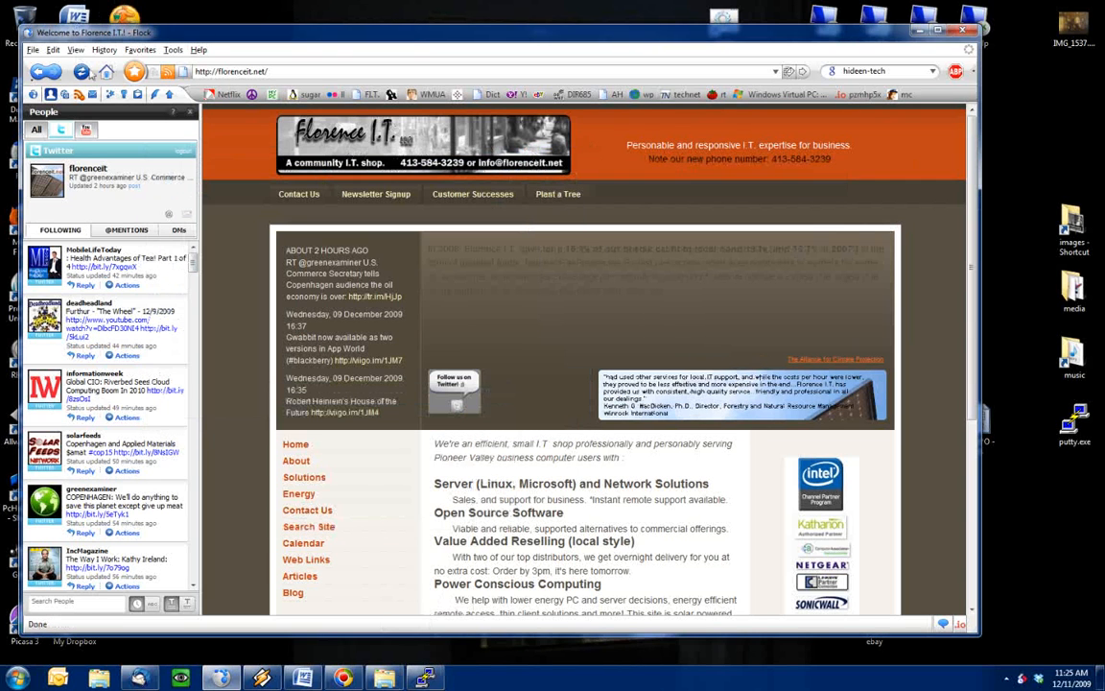
{"action": "left_click", "coordinate": [173, 50]}
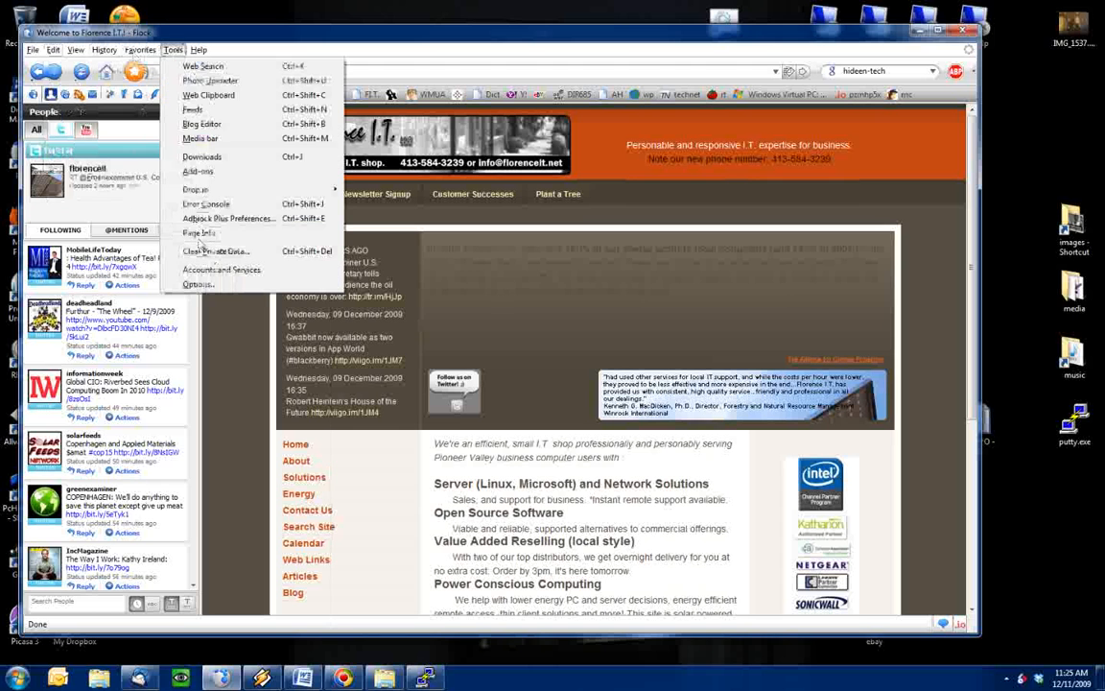
Set Flock's connection to a manual SOCKS v5 proxy at 127.0.0.1 port 4000 and confirm the options
{"action": "left_click", "coordinate": [197, 284]}
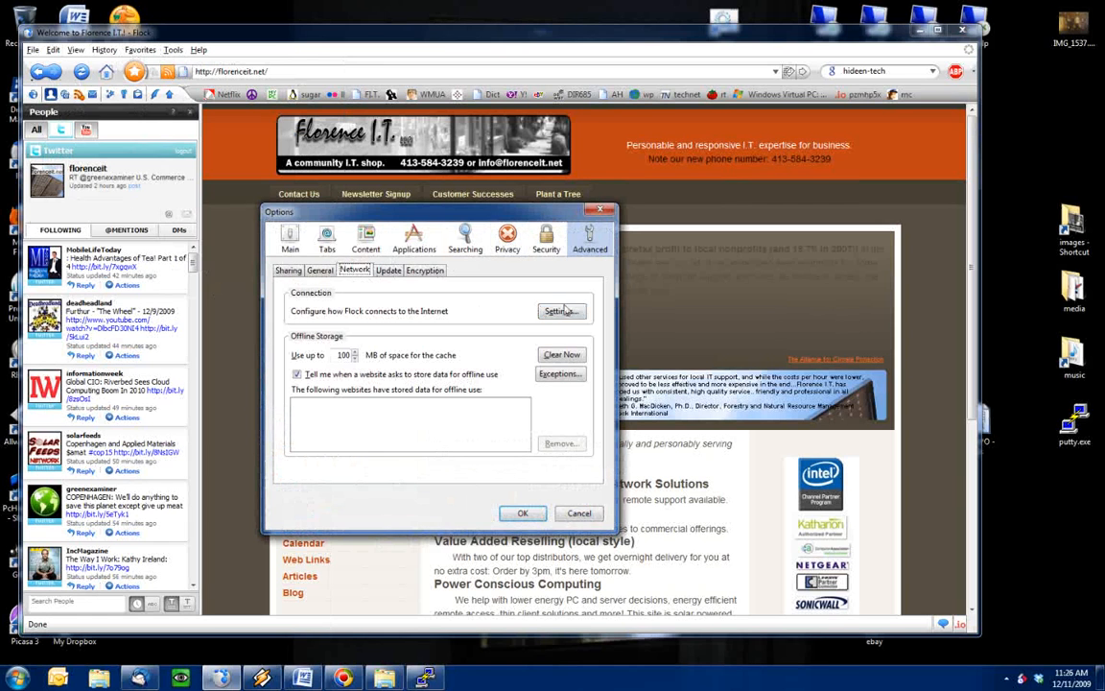
{"action": "left_click", "coordinate": [560, 311]}
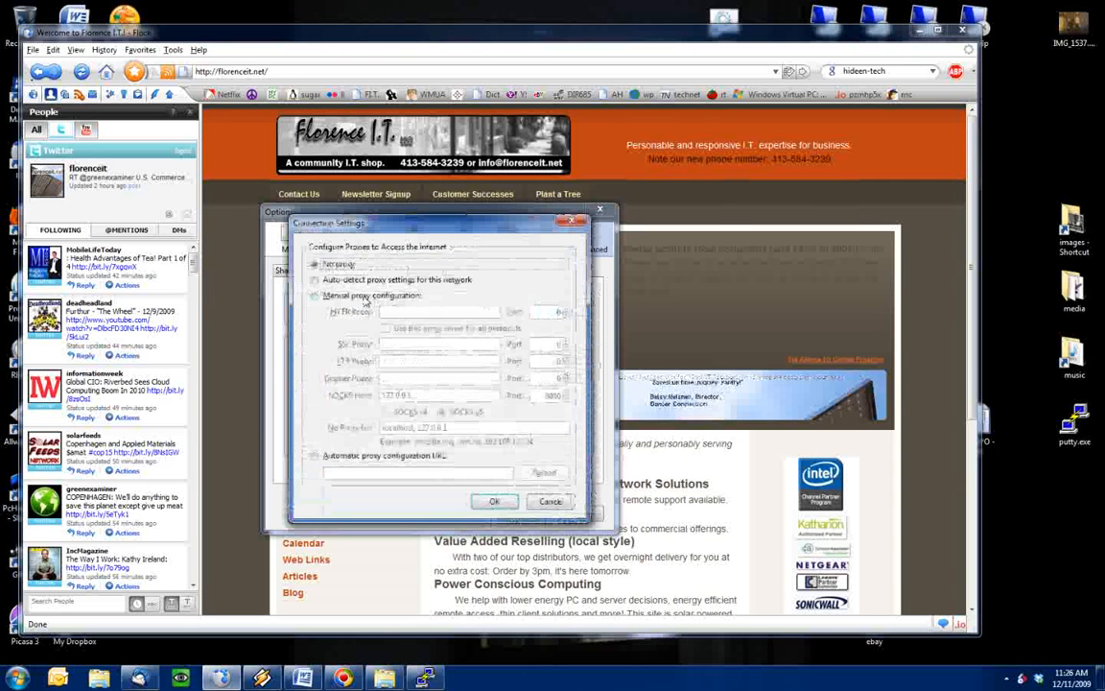
{"action": "left_click", "coordinate": [314, 295]}
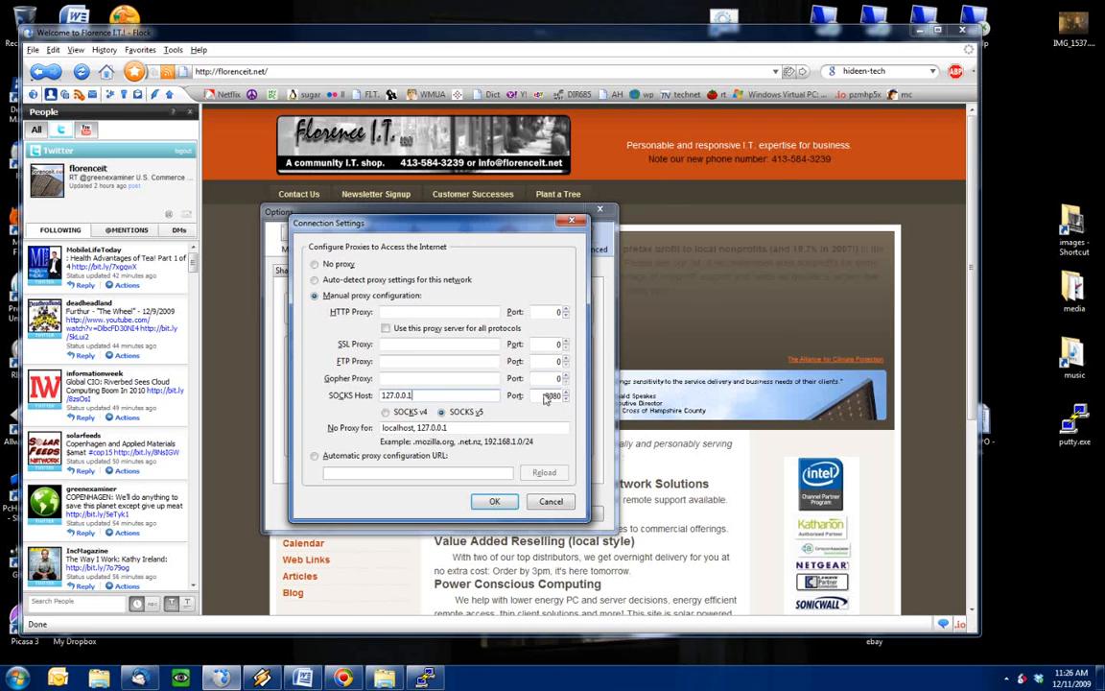
{"action": "left_click", "coordinate": [495, 501]}
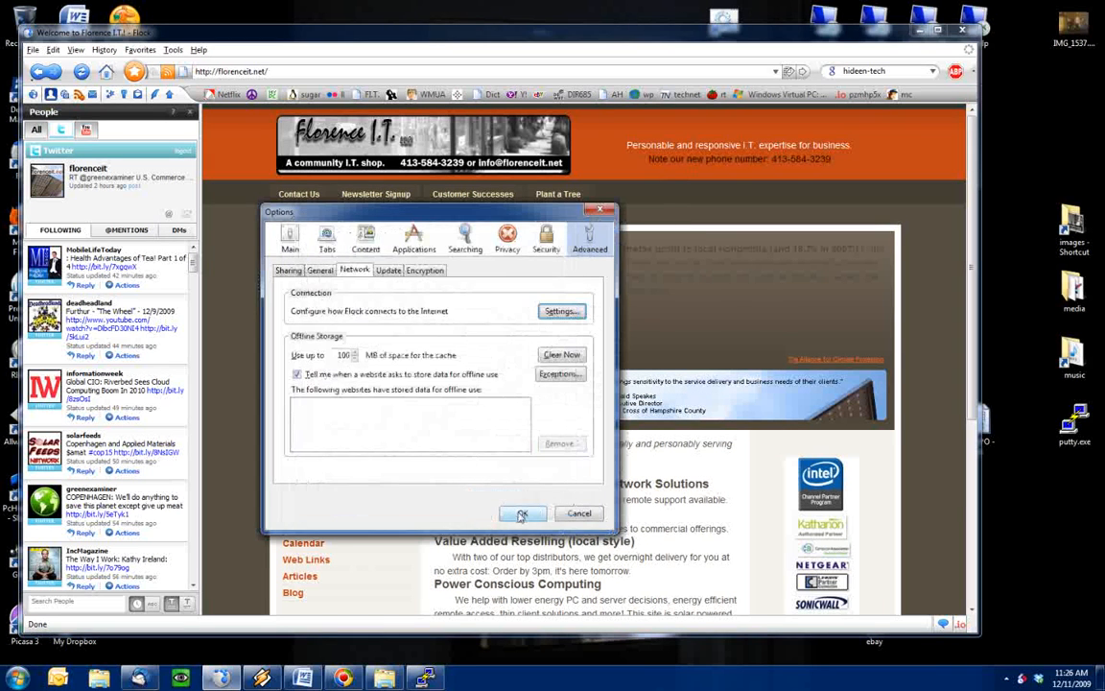
{"action": "left_click", "coordinate": [522, 512]}
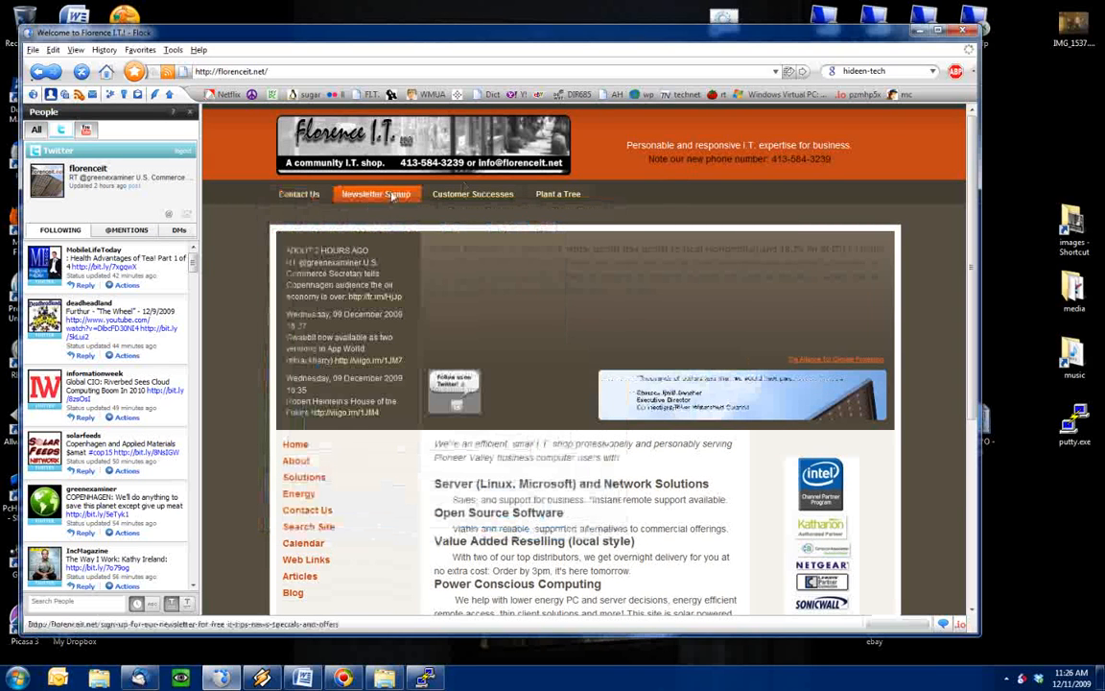
Check the Florence I.T. homepage still loads through the proxy and open a new empty tab
{"action": "left_click", "coordinate": [376, 193]}
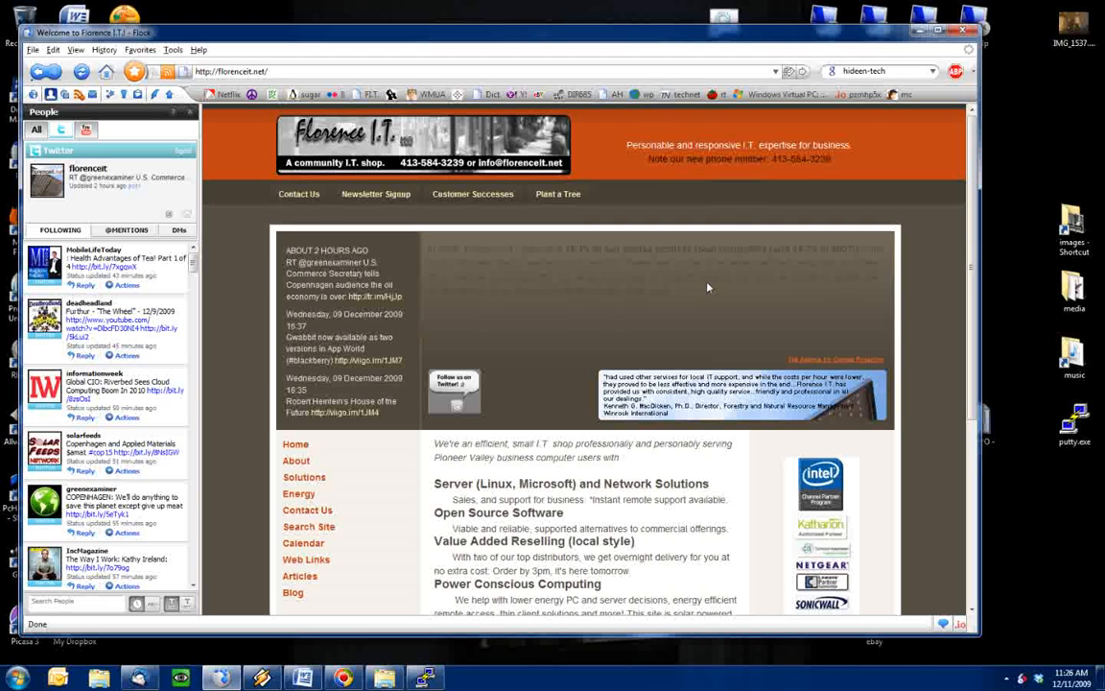
{"action": "mouse_move", "coordinate": [512, 322]}
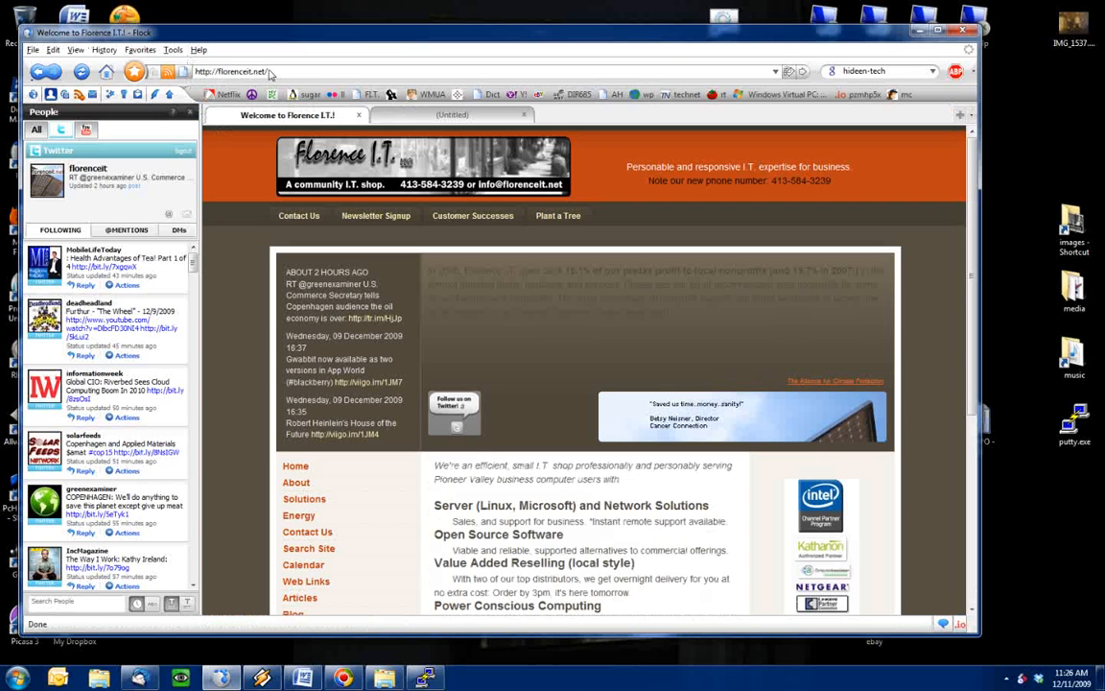
In about:config, filter to dns and set network.proxy.socks_remote_dns to true
{"action": "left_click", "coordinate": [451, 115]}
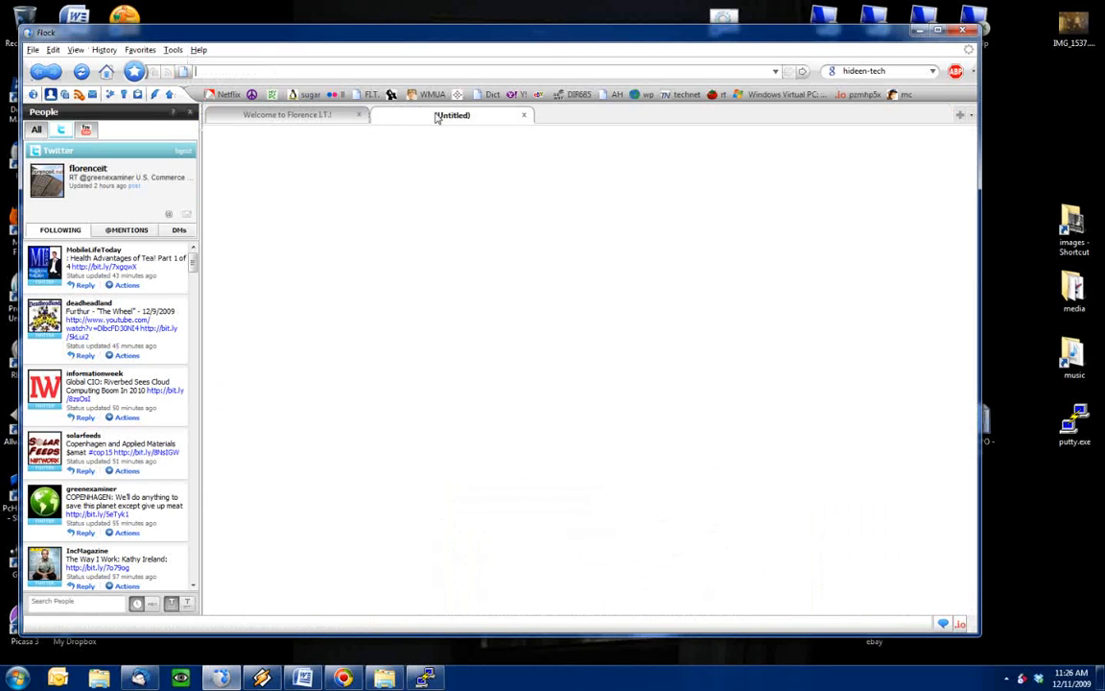
{"action": "mouse_move", "coordinate": [431, 94]}
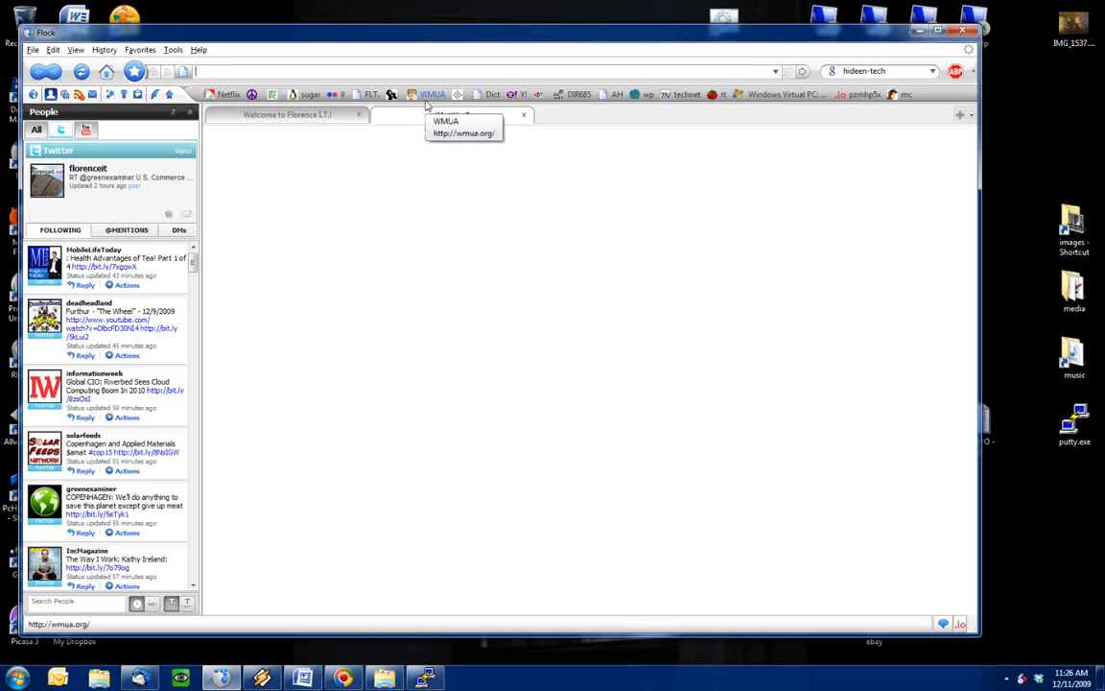
{"action": "type", "text": "about:config"}
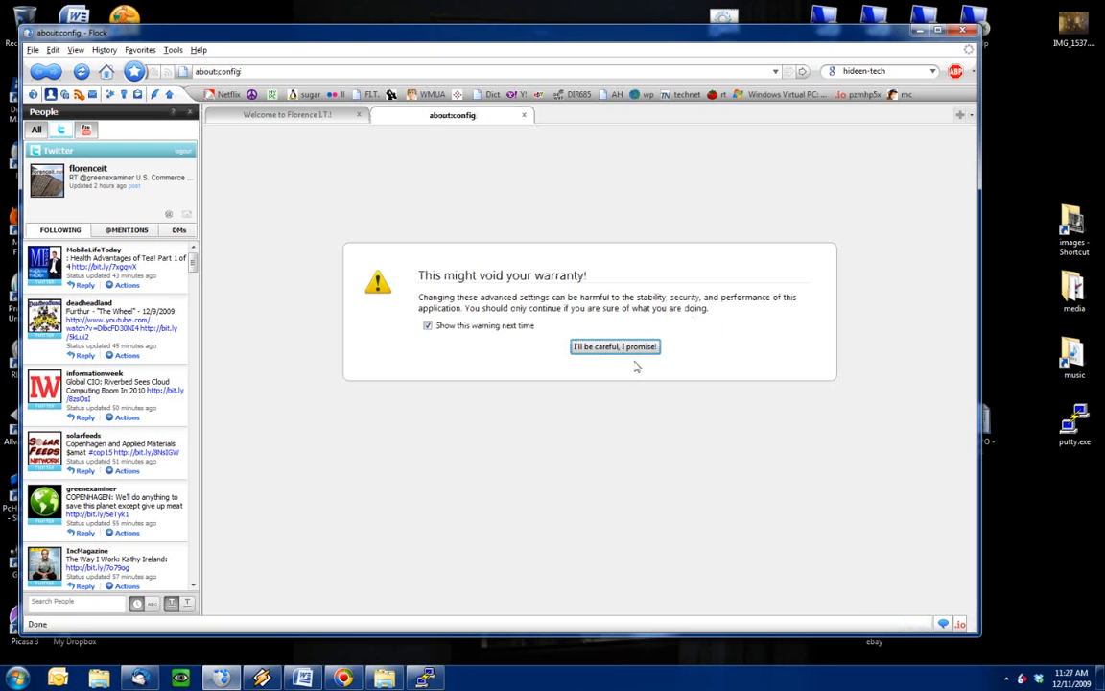
{"action": "left_click", "coordinate": [614, 345]}
{"action": "type", "text": "dns"}
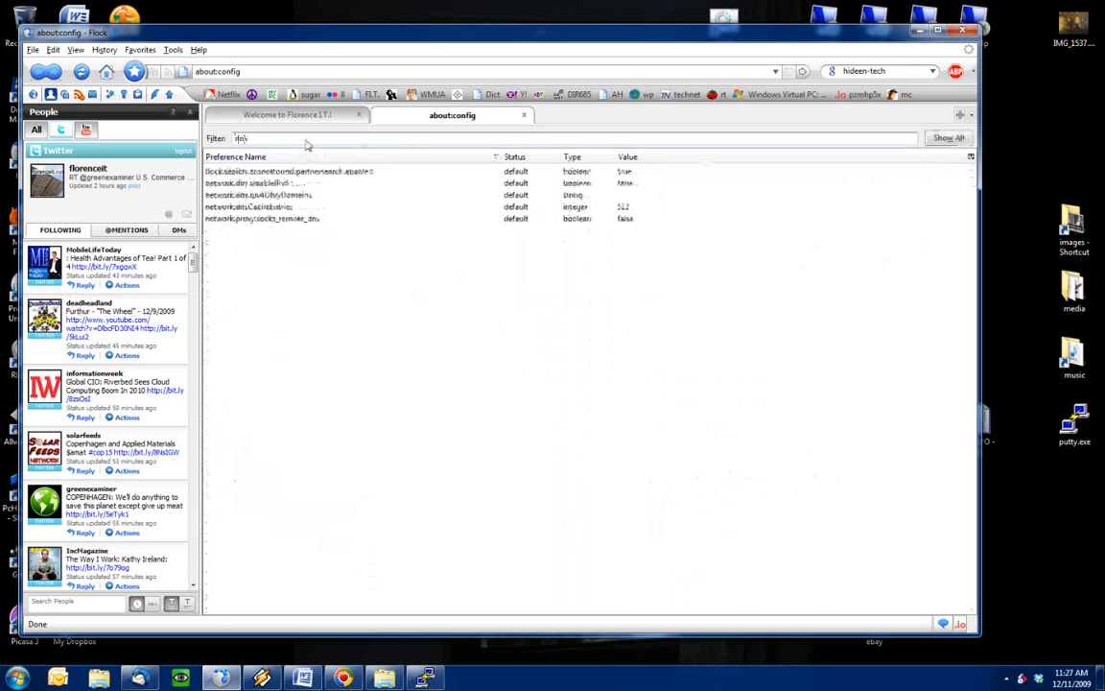
{"action": "left_click", "coordinate": [261, 218]}
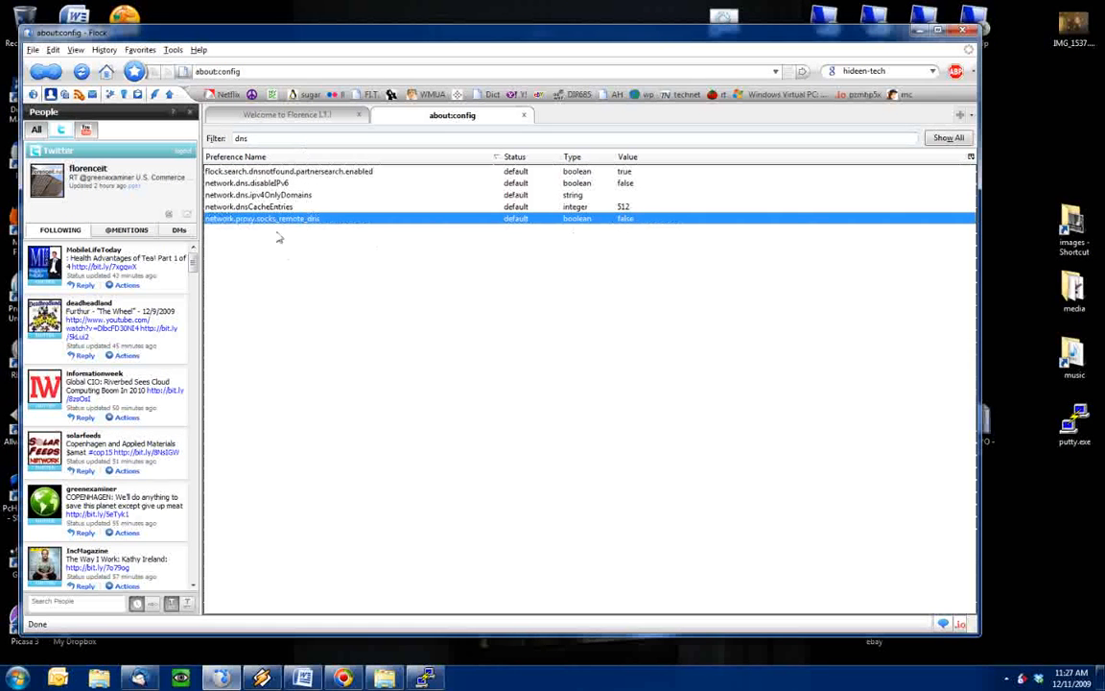
{"action": "mouse_move", "coordinate": [265, 230]}
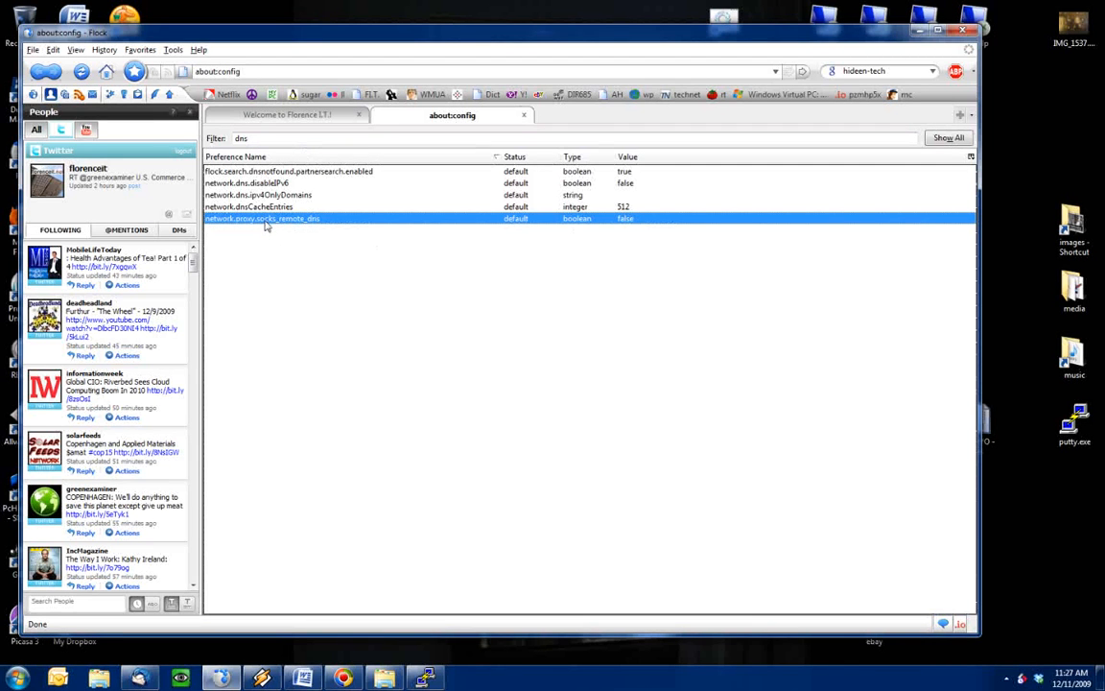
{"action": "mouse_move", "coordinate": [660, 226]}
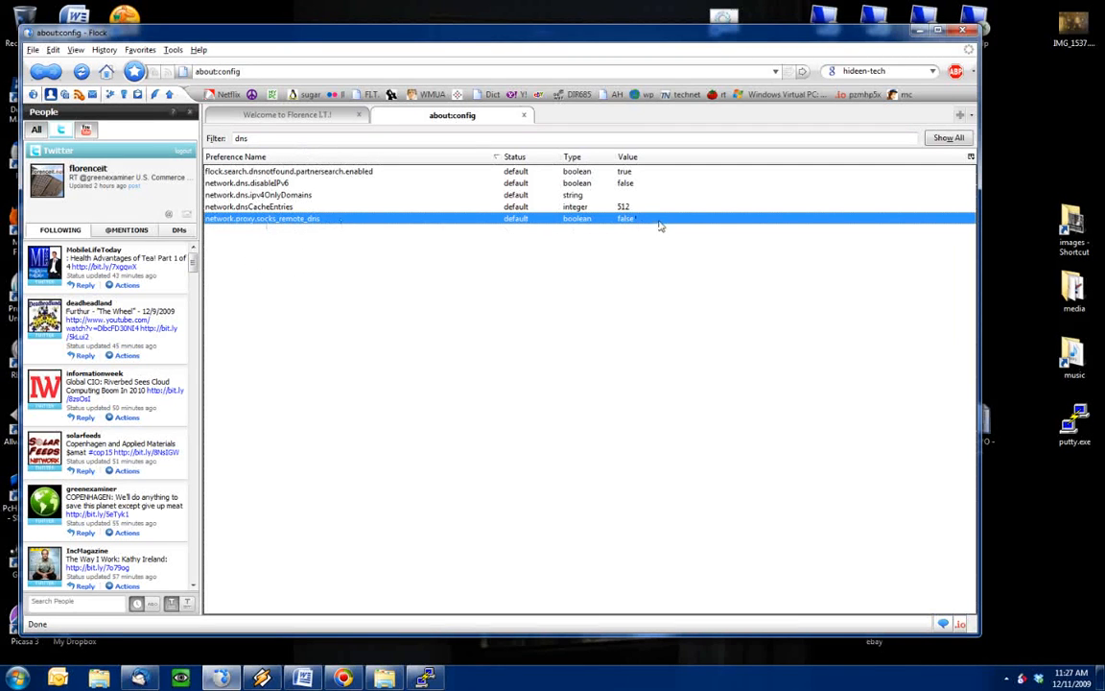
{"action": "double_click", "coordinate": [261, 218]}
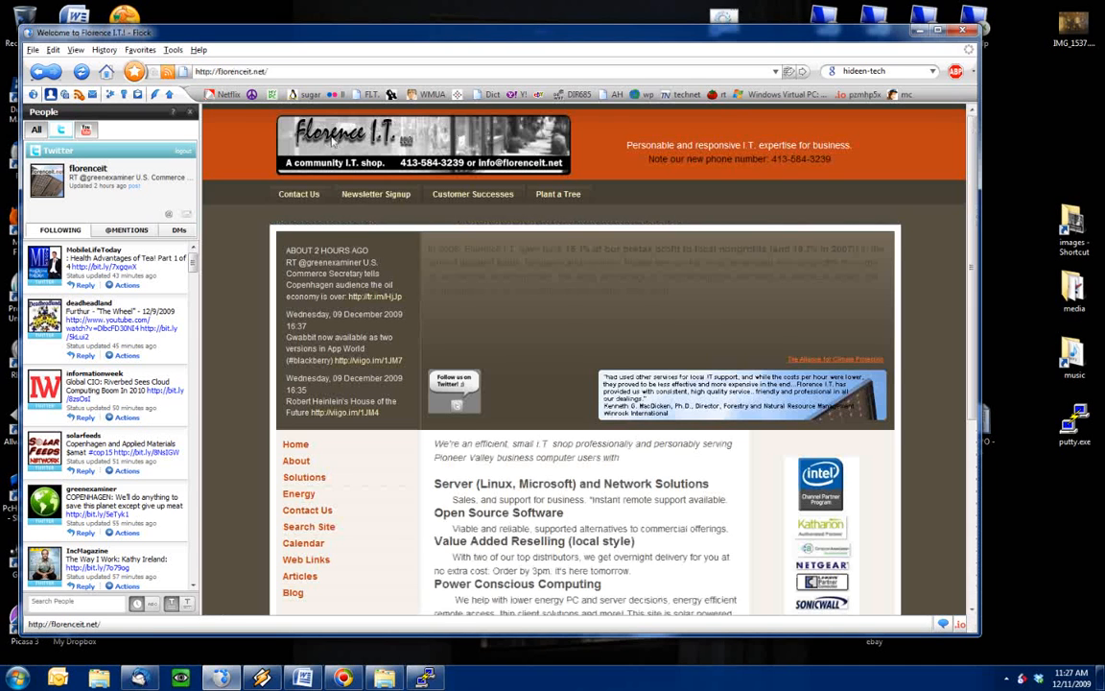
Browse the Florence I.T. site via the proxy: Customer Successes, then Contact Us
{"action": "left_click", "coordinate": [472, 194]}
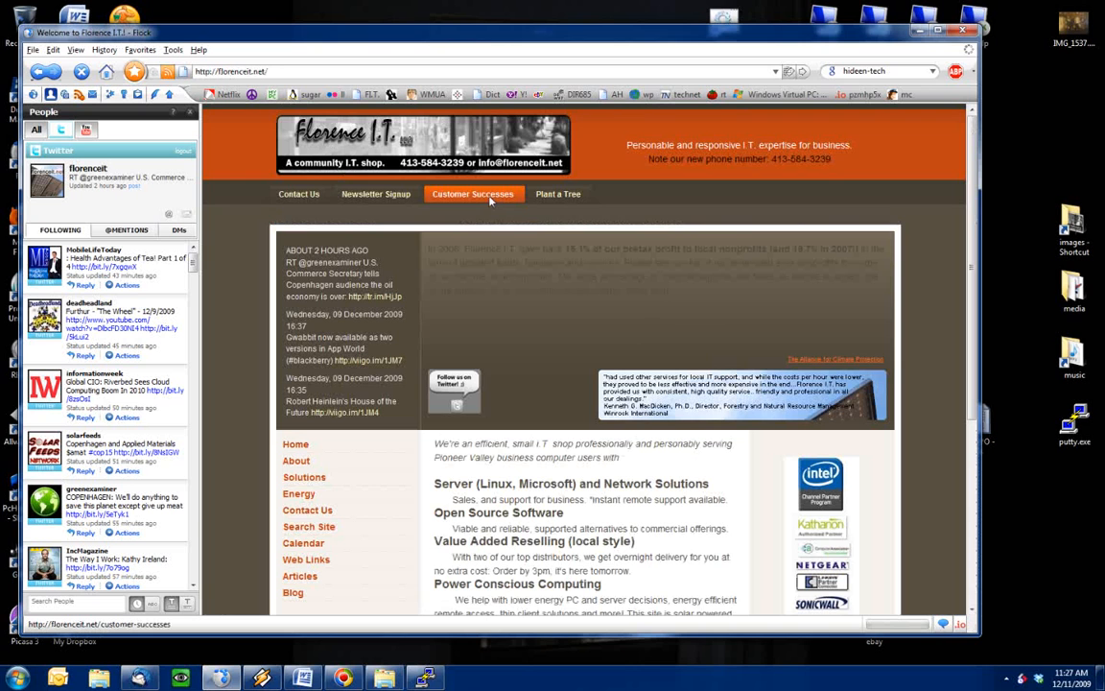
{"action": "left_click", "coordinate": [472, 192]}
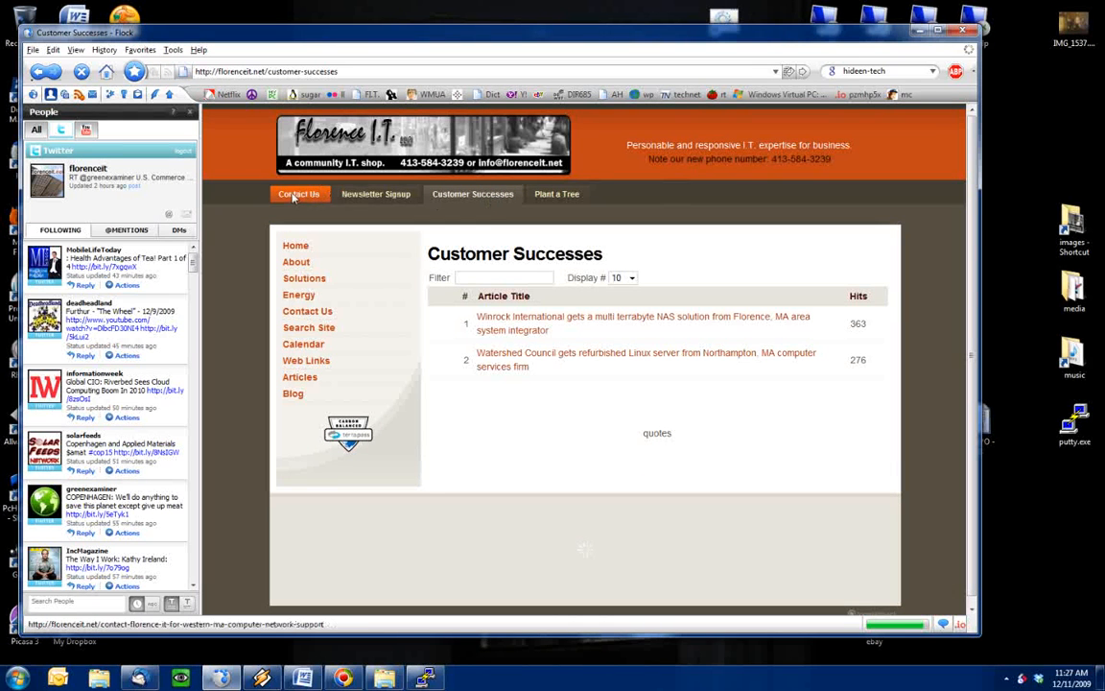
{"action": "left_click", "coordinate": [299, 194]}
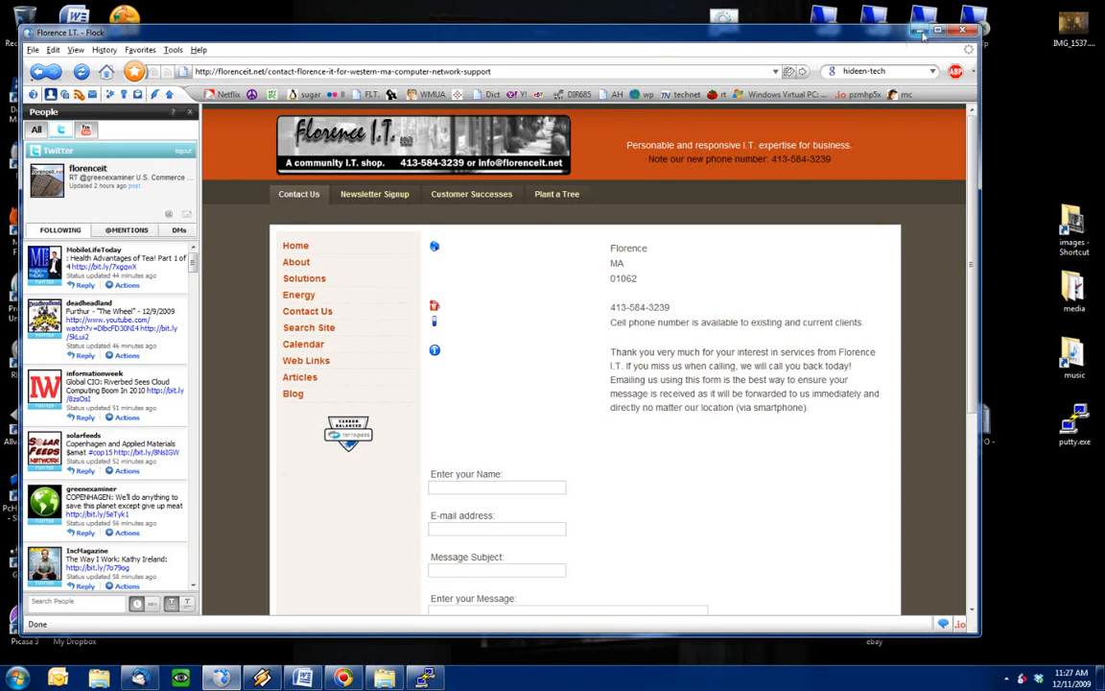
{"action": "mouse_move", "coordinate": [921, 31]}
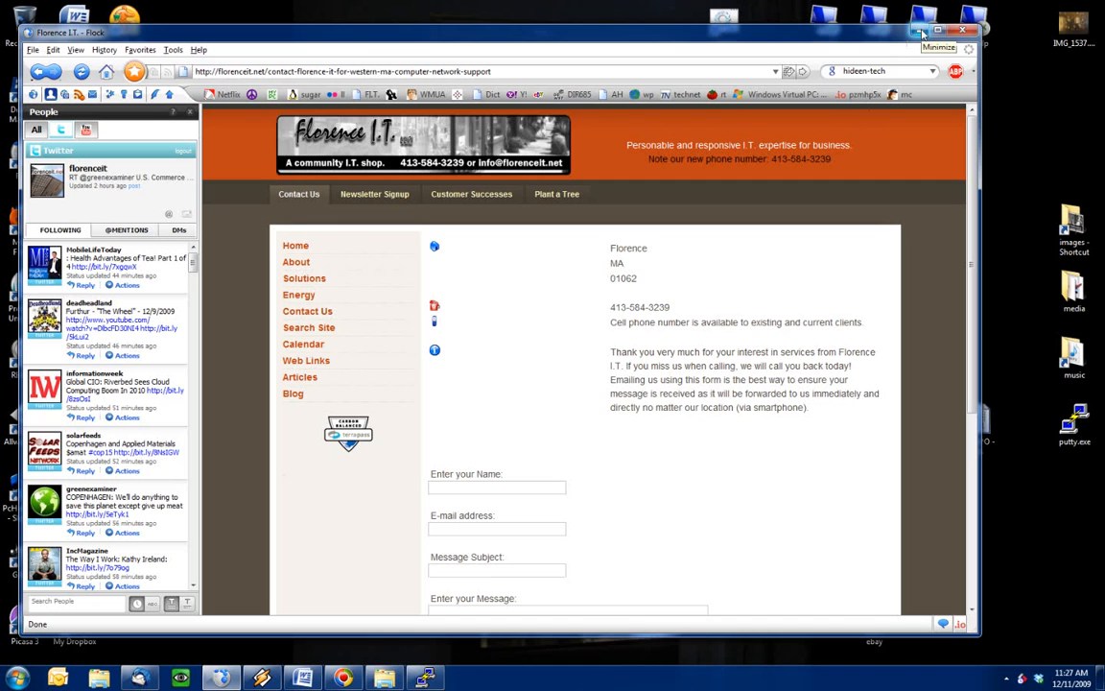